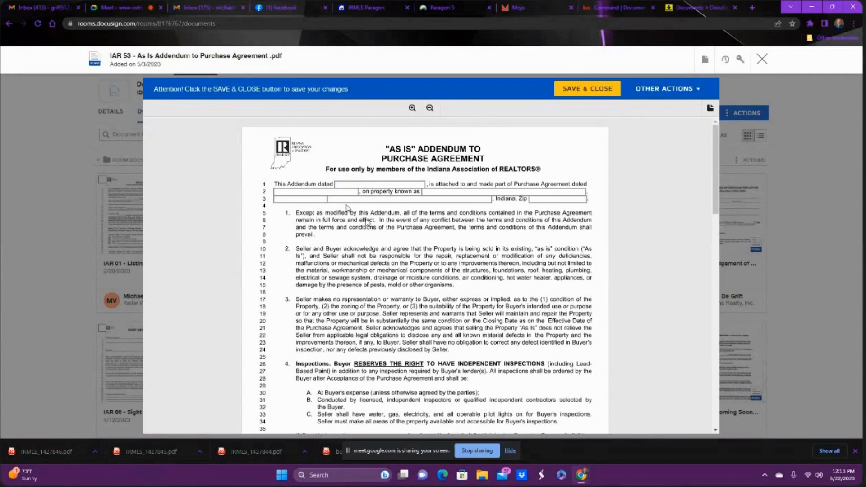
mouse_move(466, 120)
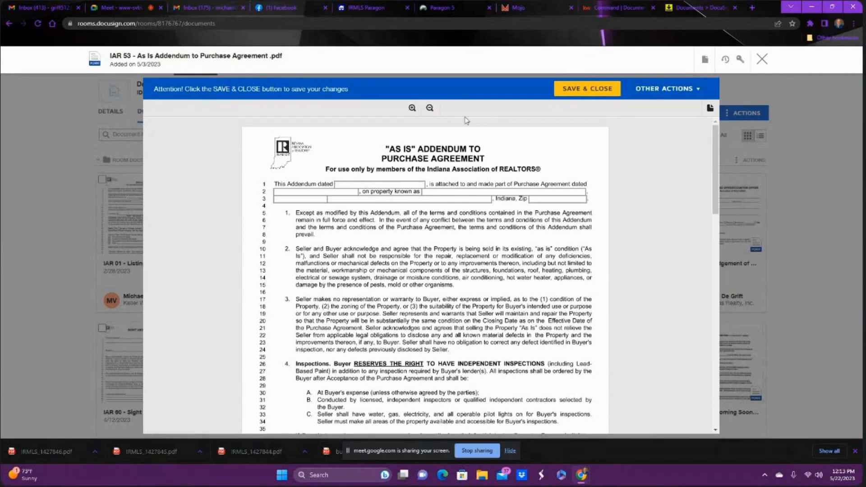
mouse_move(434, 157)
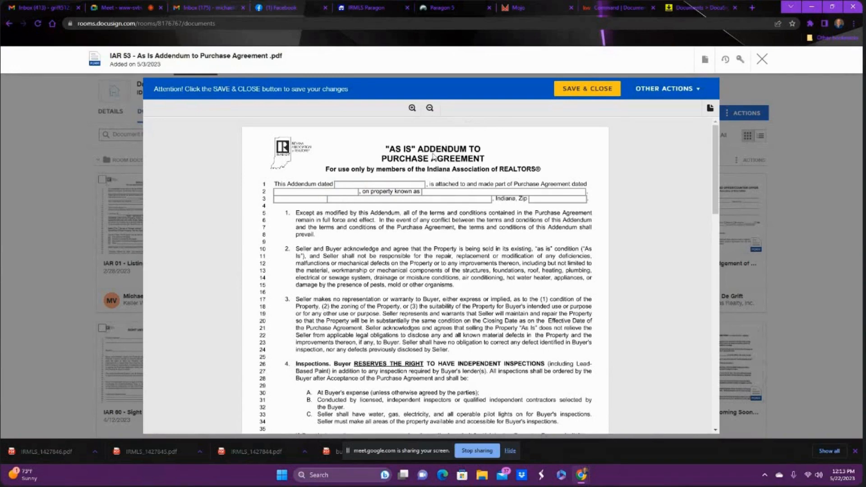
mouse_move(418, 183)
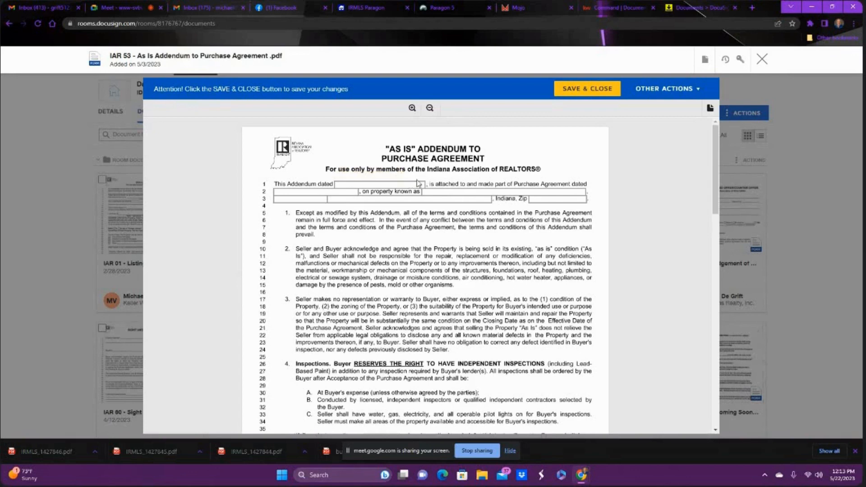
mouse_move(435, 181)
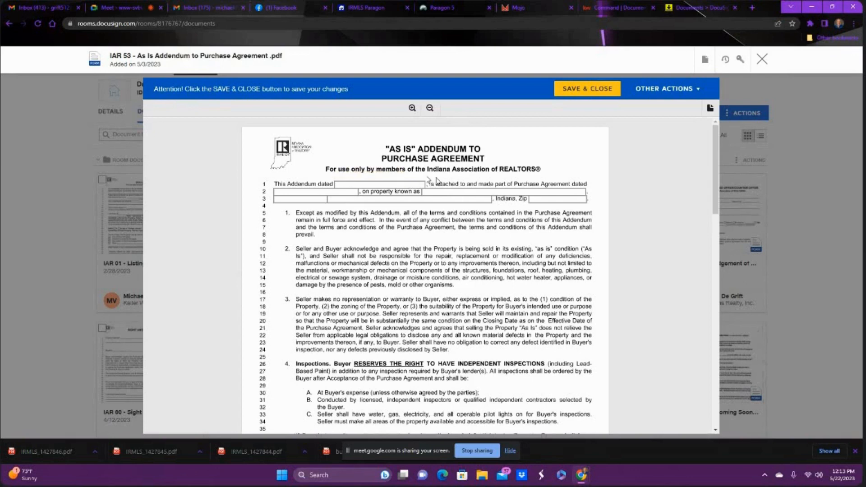
mouse_move(418, 183)
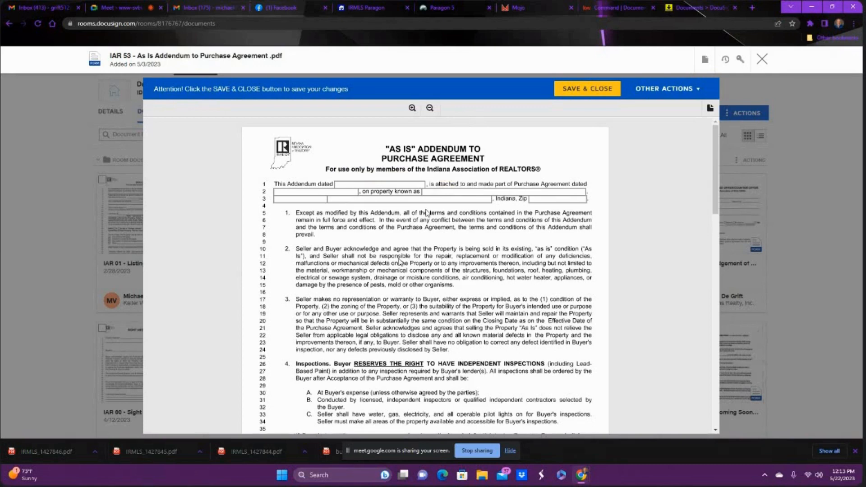
scroll("down", 3)
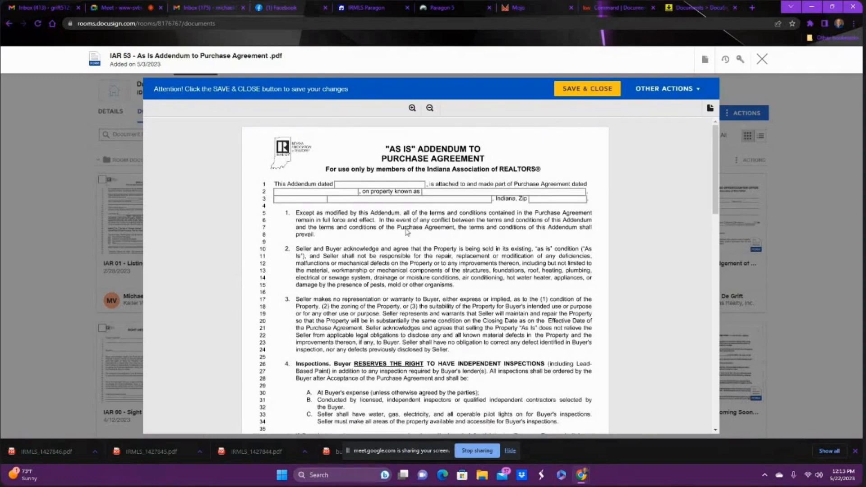
scroll("down", 3)
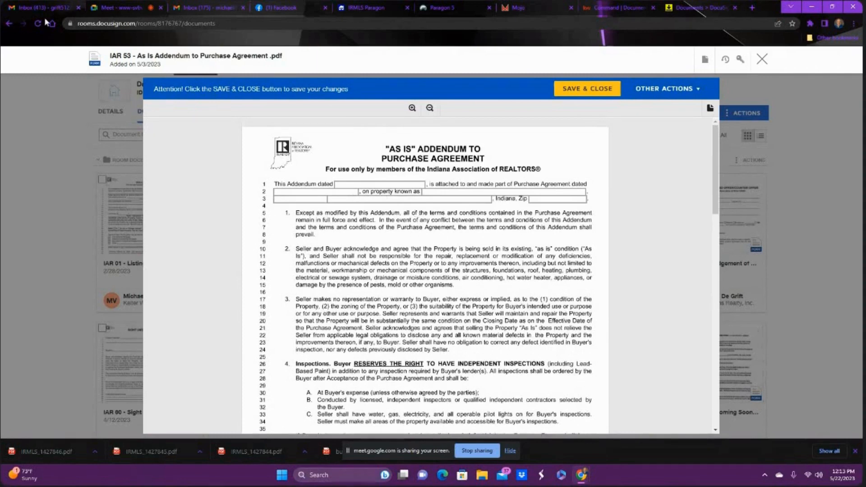
mouse_move(252, 219)
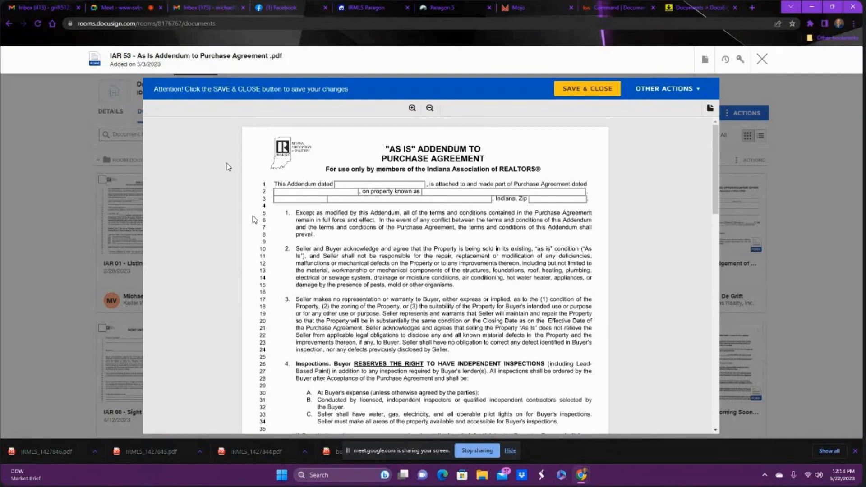
mouse_move(254, 219)
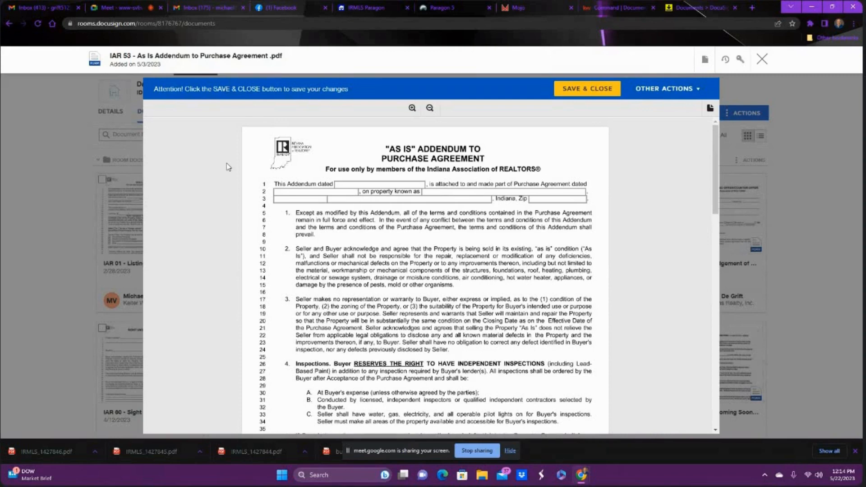
mouse_move(463, 275)
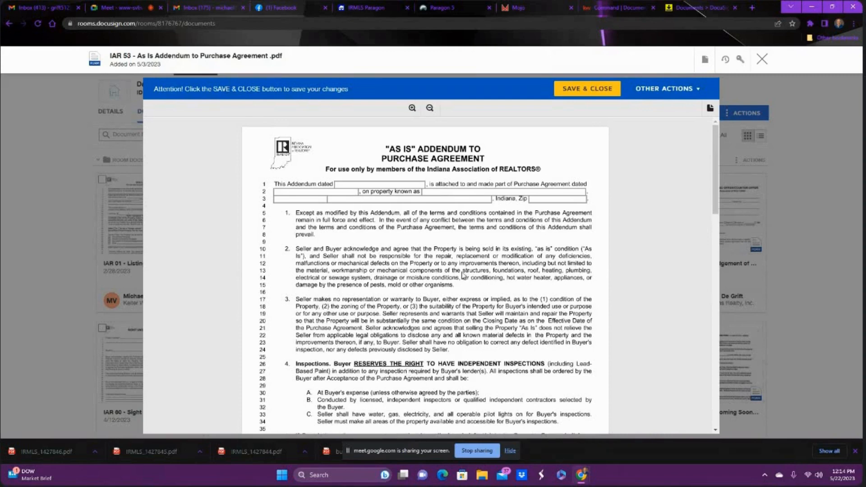
mouse_move(424, 250)
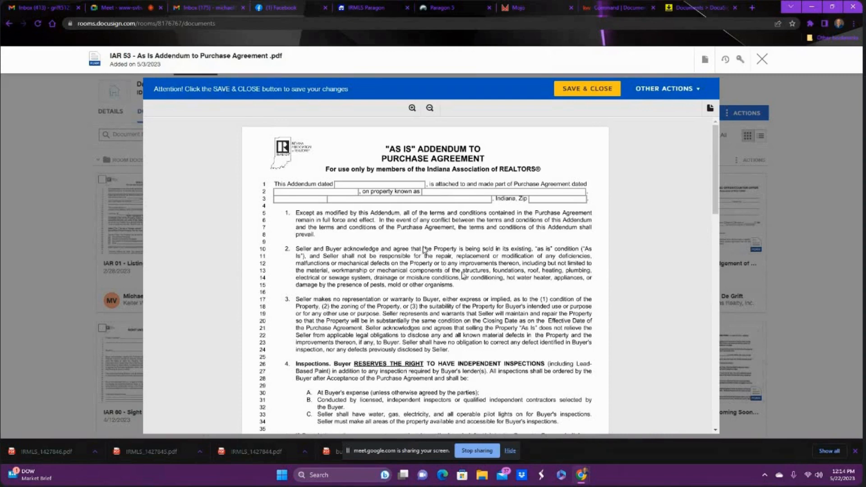
mouse_move(434, 245)
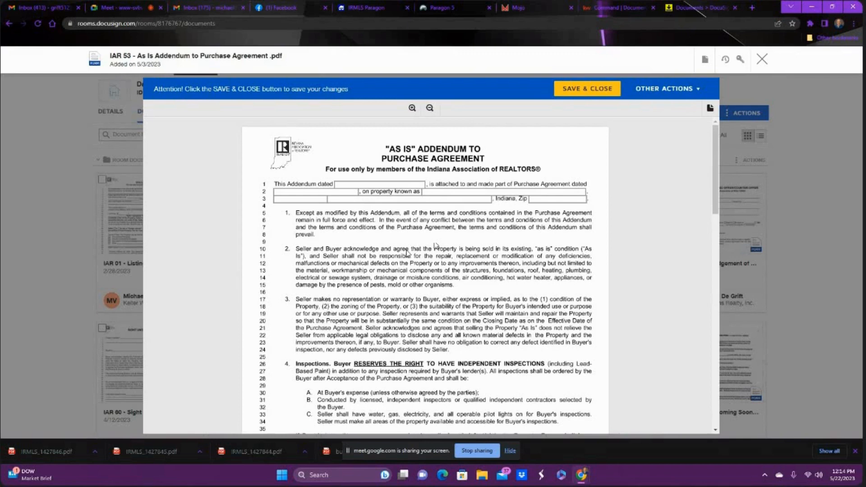
mouse_move(619, 228)
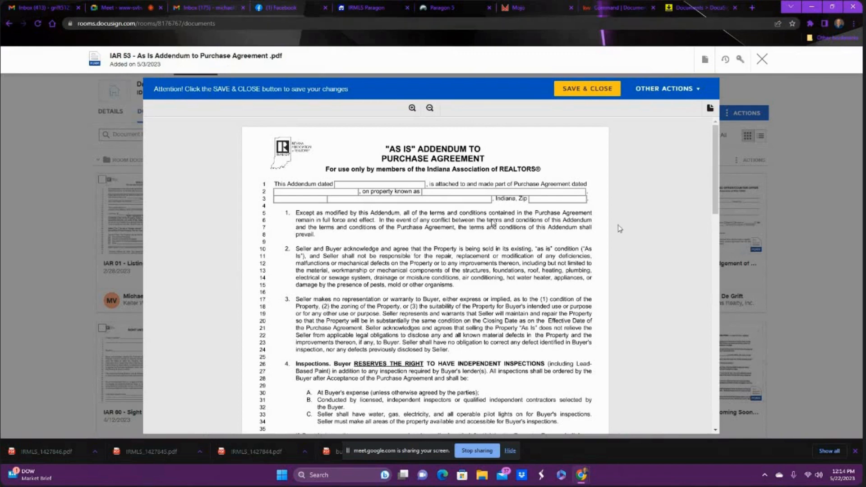
mouse_move(639, 249)
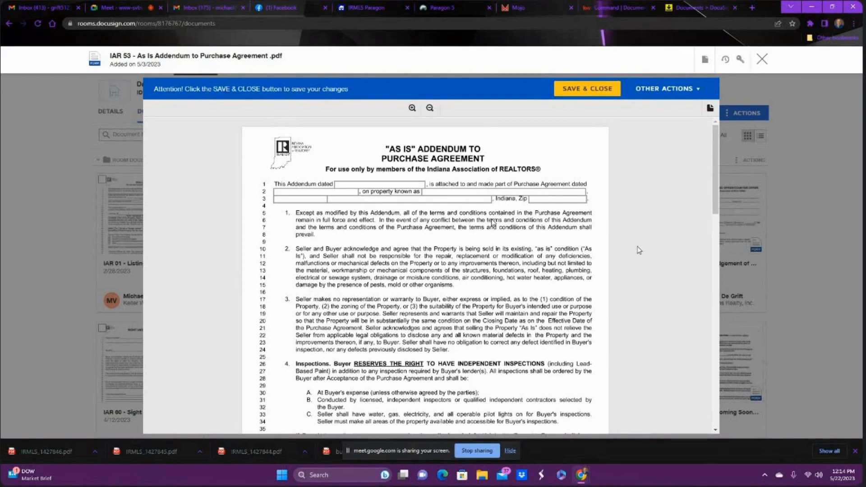
mouse_move(336, 475)
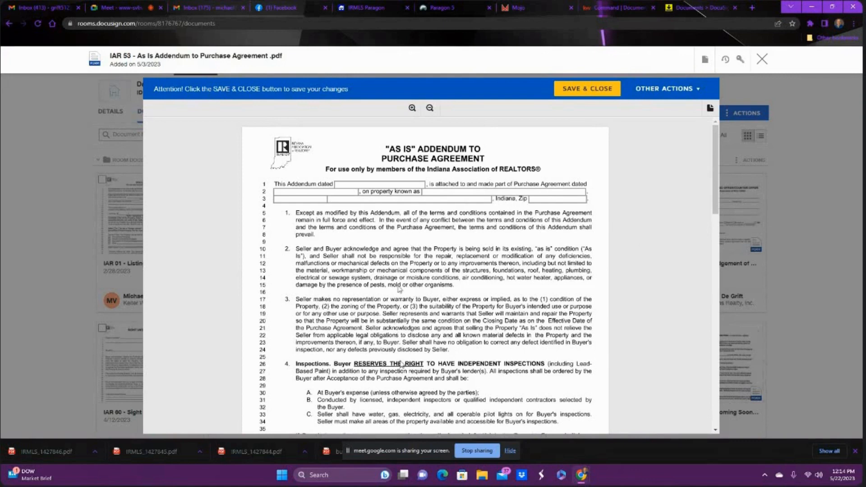
mouse_move(409, 238)
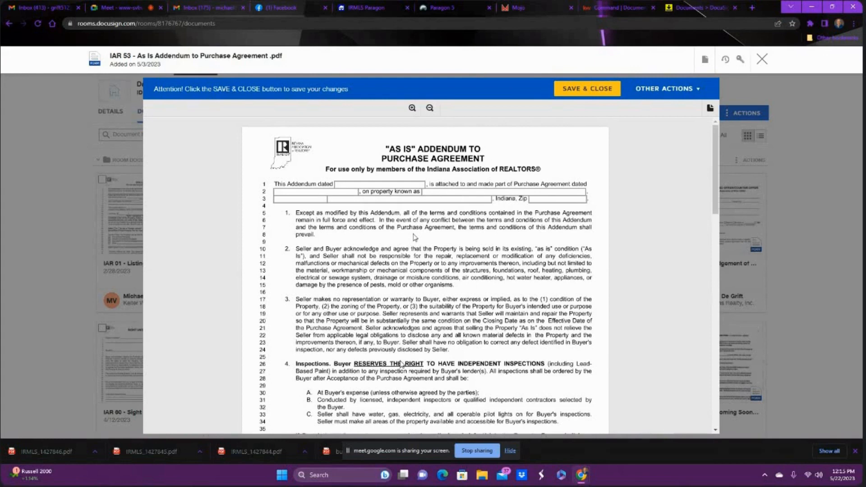
mouse_move(417, 238)
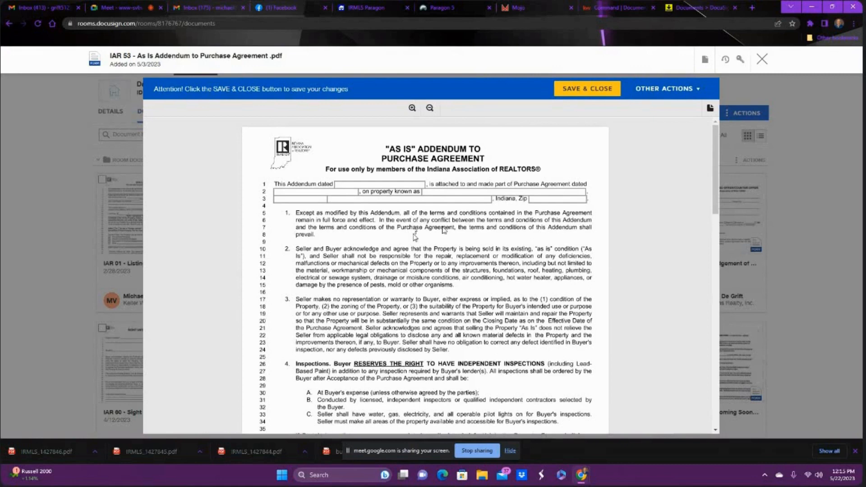
scroll("down", 3)
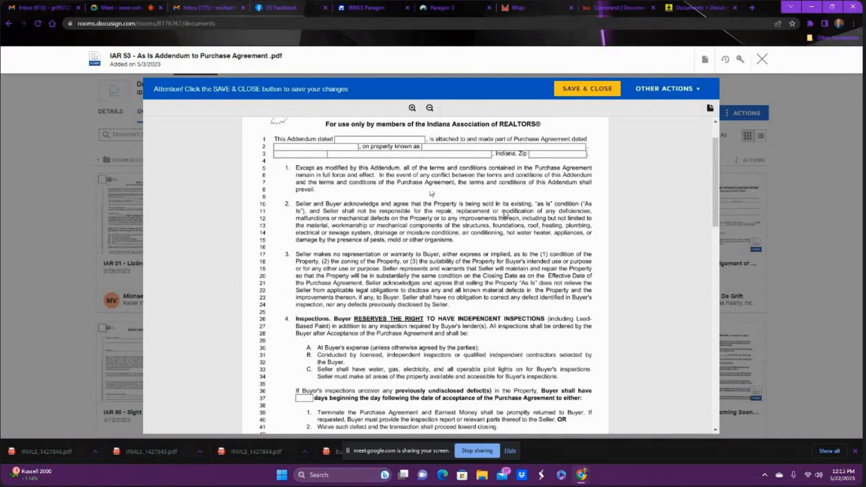
mouse_move(460, 196)
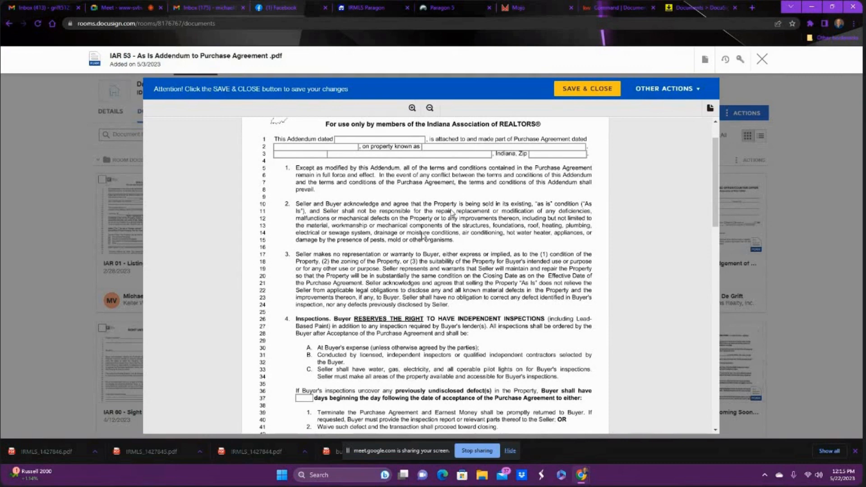
mouse_move(458, 186)
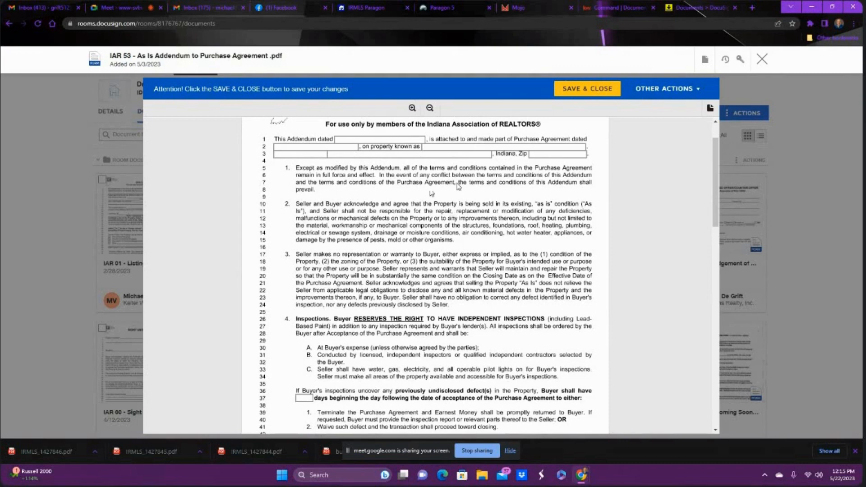
mouse_move(422, 236)
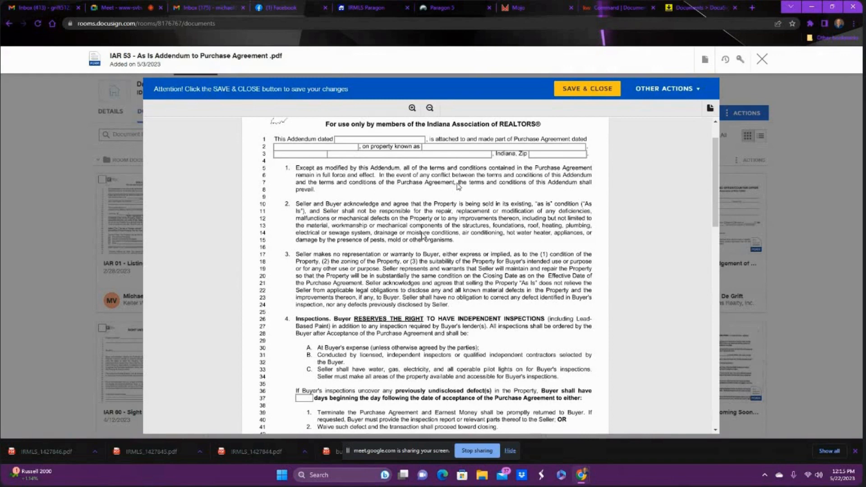
mouse_move(431, 193)
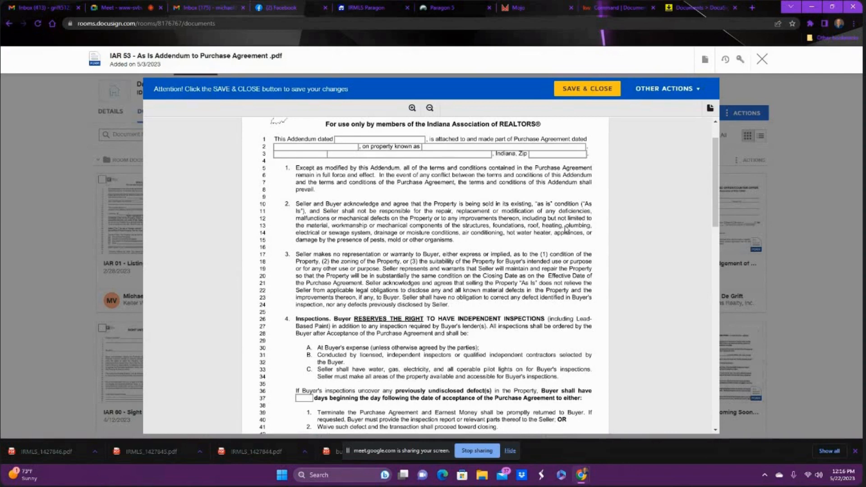
mouse_move(390, 238)
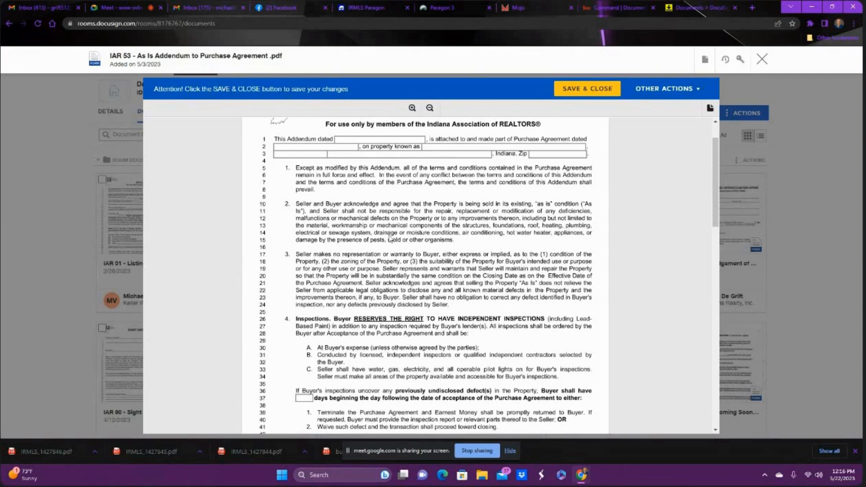
mouse_move(531, 235)
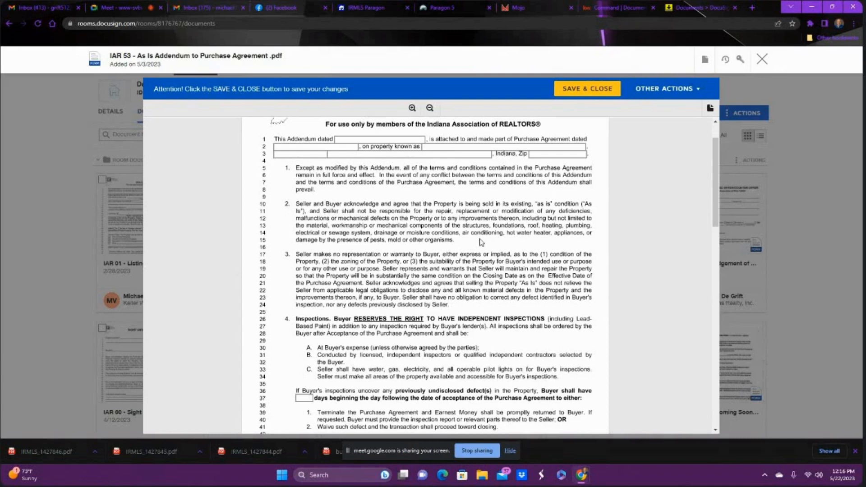
mouse_move(480, 241)
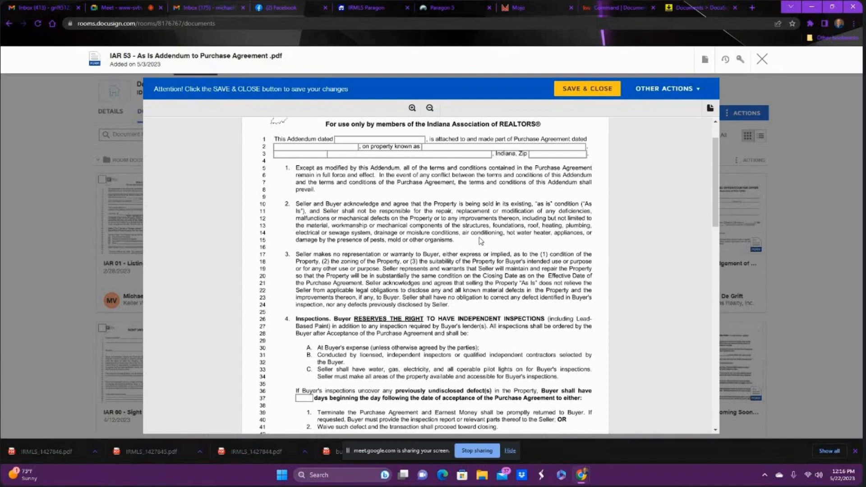
mouse_move(479, 238)
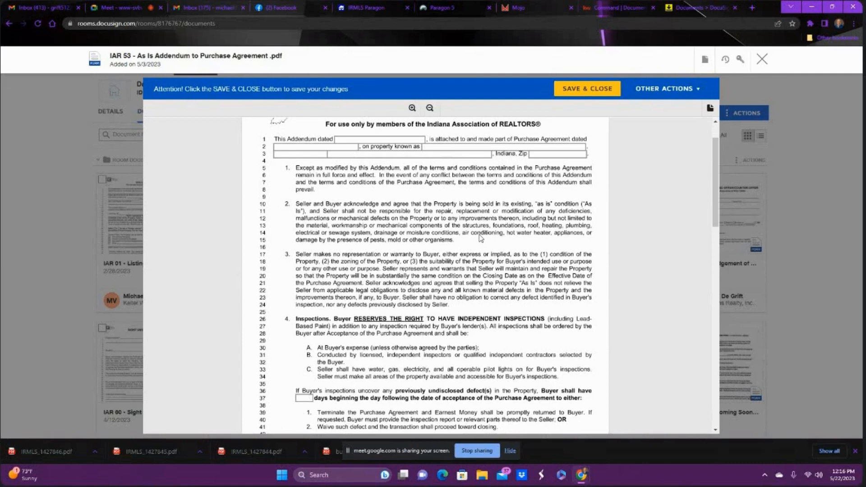
mouse_move(512, 242)
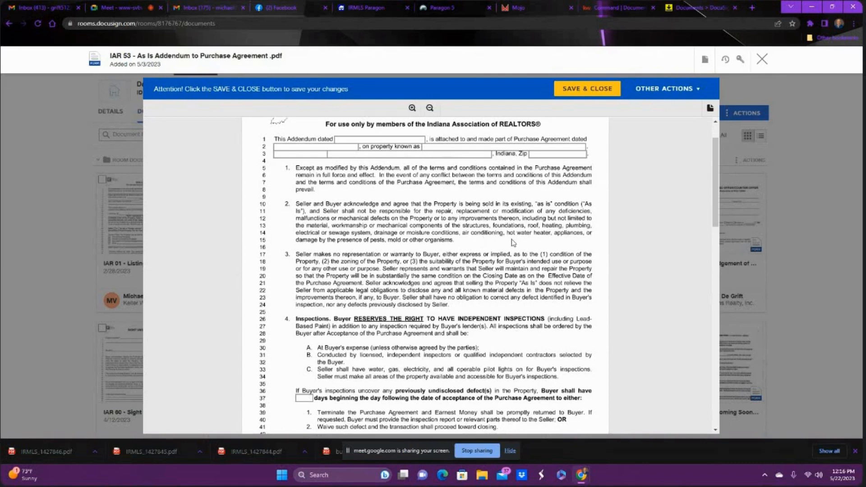
mouse_move(546, 238)
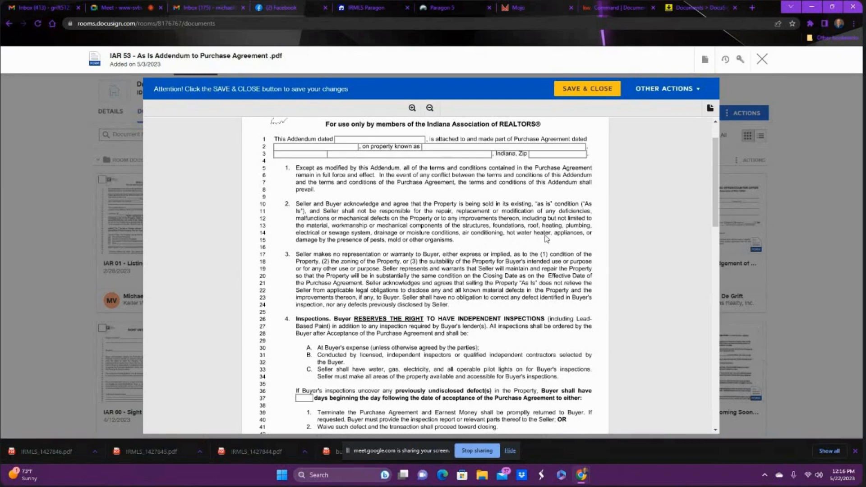
mouse_move(364, 259)
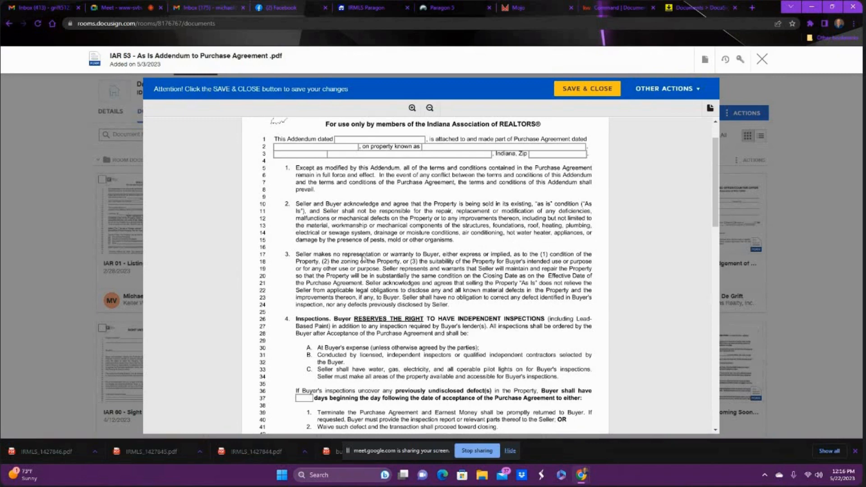
mouse_move(378, 249)
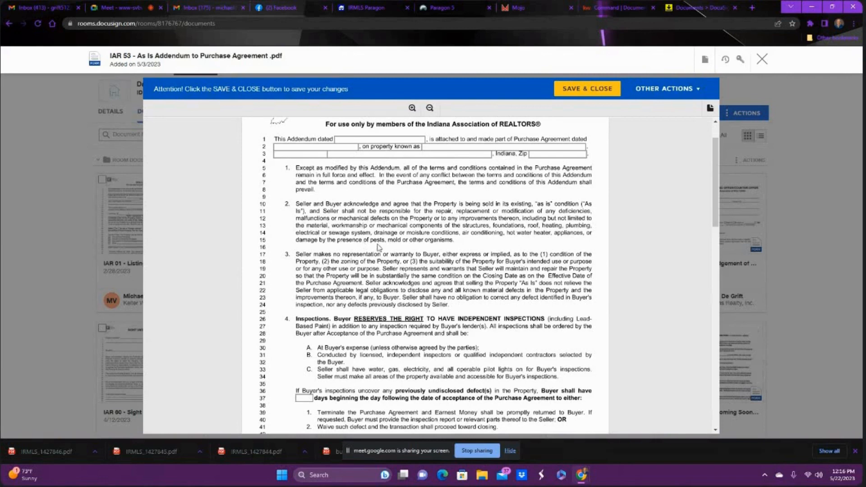
mouse_move(397, 247)
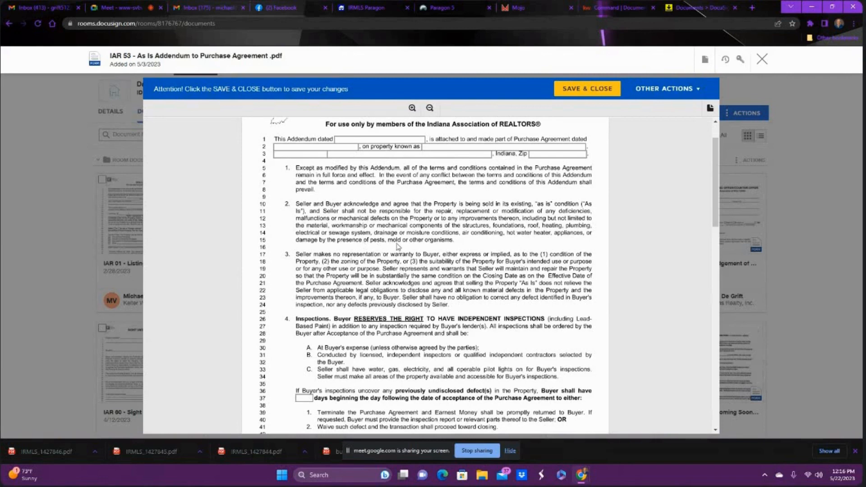
mouse_move(421, 250)
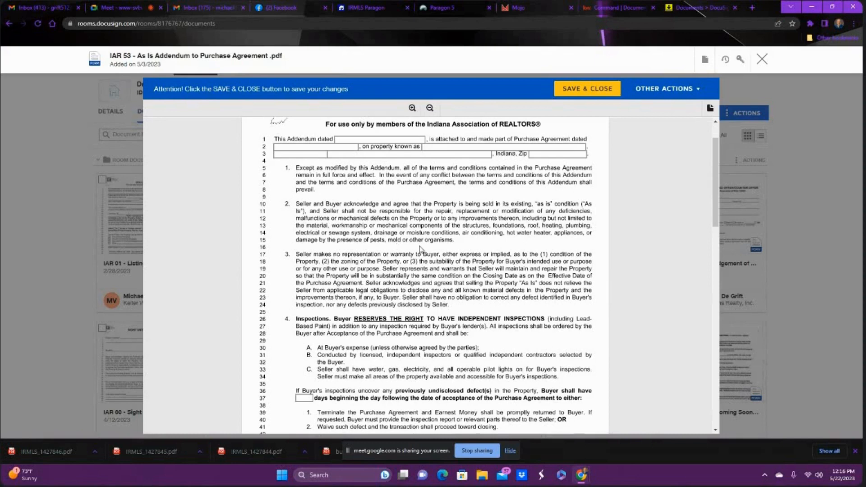
scroll("down", 3)
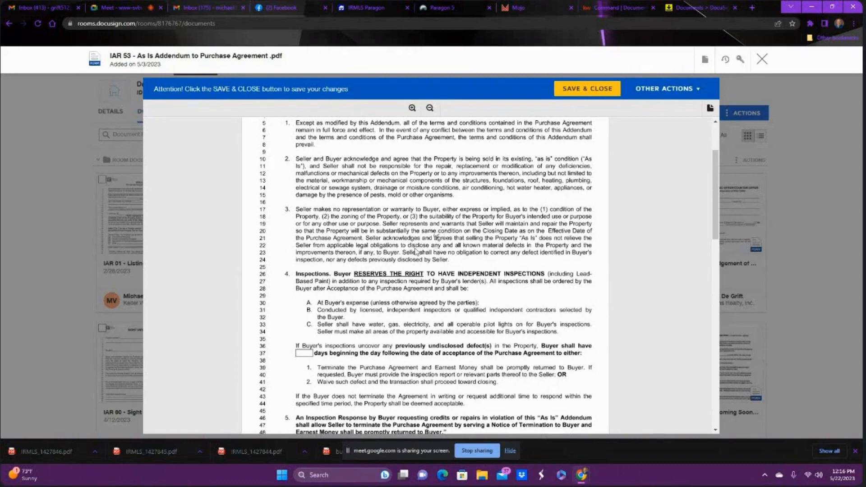
mouse_move(442, 230)
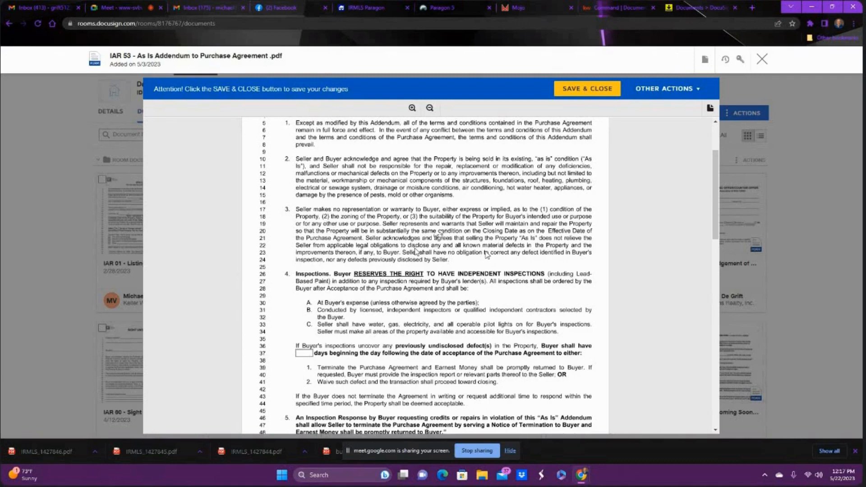
mouse_move(488, 260)
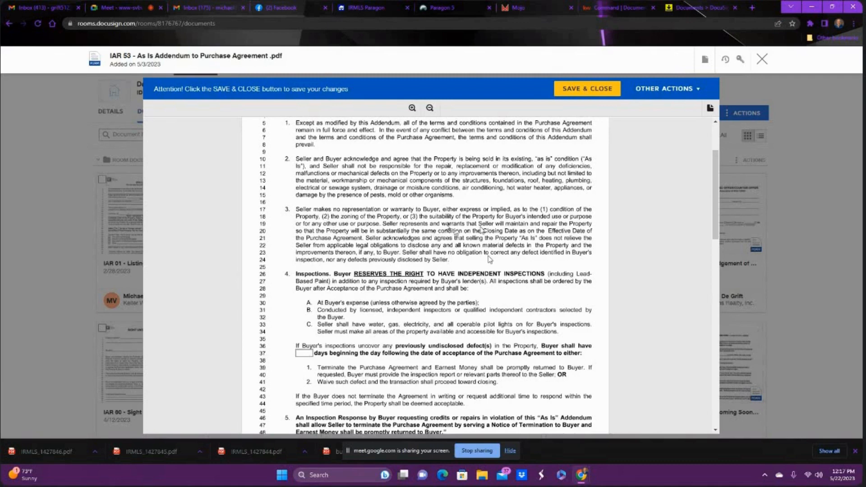
scroll("down", 3)
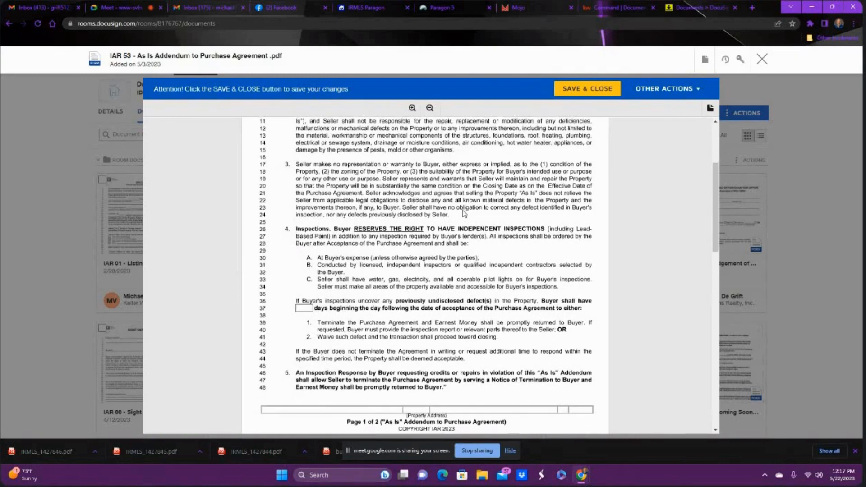
mouse_move(466, 219)
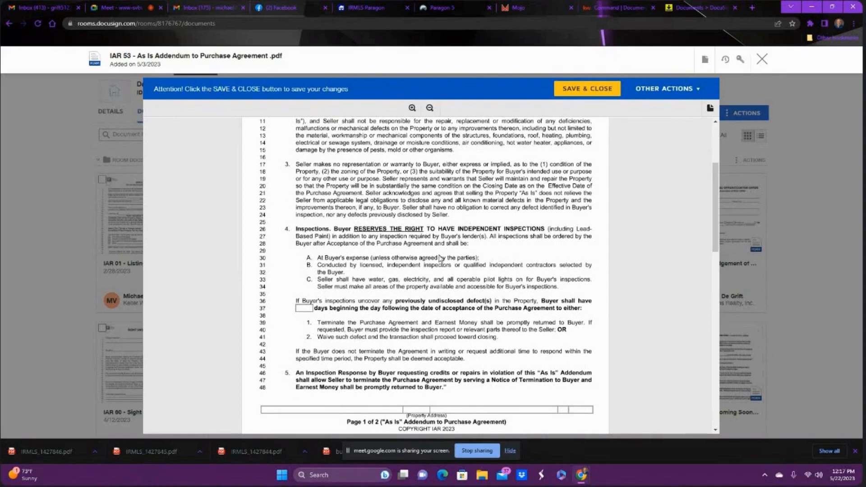
mouse_move(491, 259)
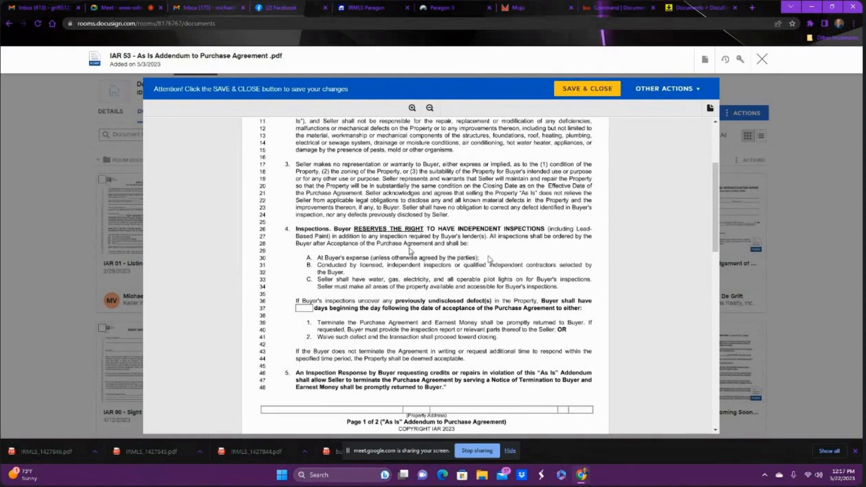
scroll("down", 3)
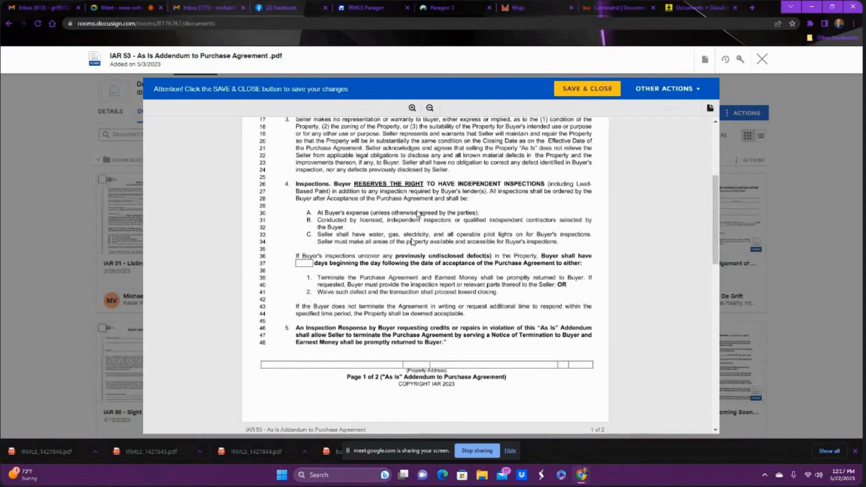
mouse_move(411, 235)
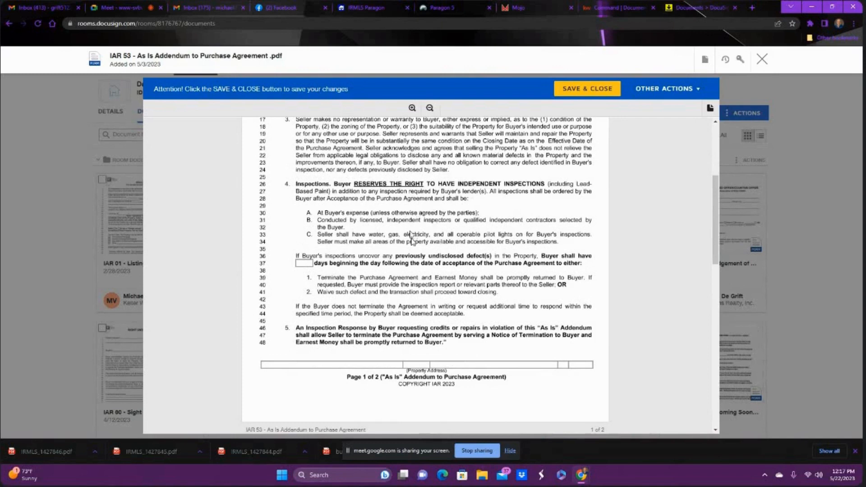
mouse_move(345, 227)
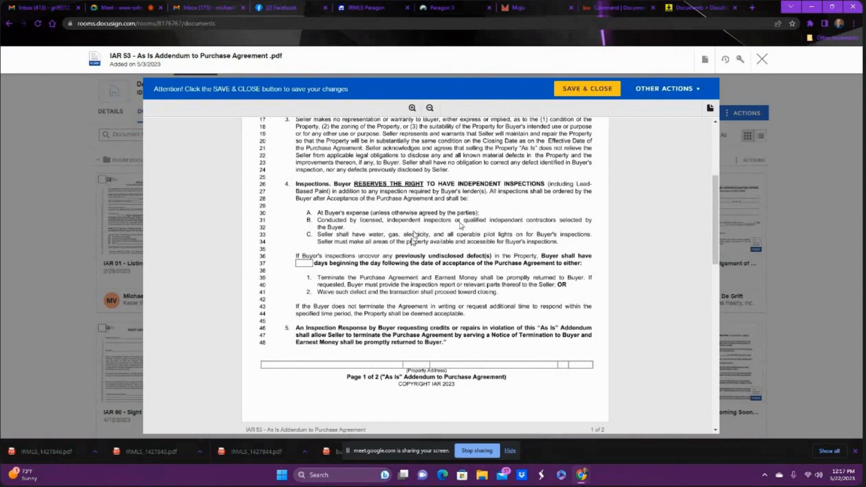
mouse_move(583, 221)
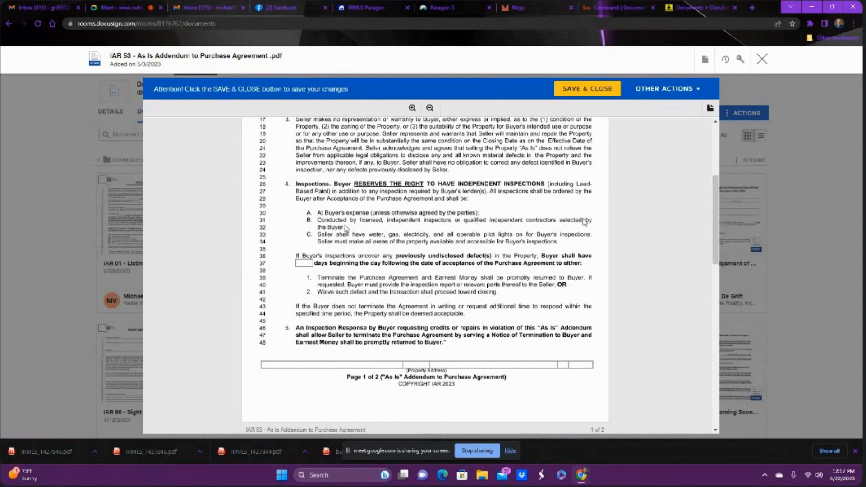
scroll("down", 3)
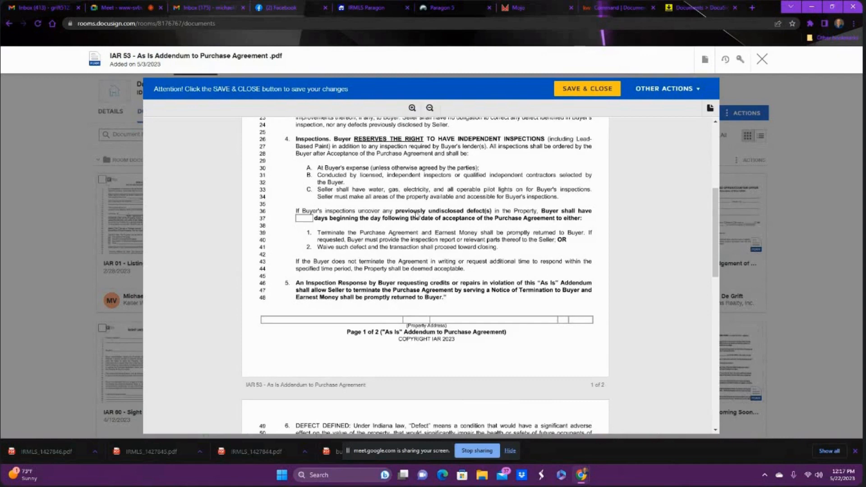
mouse_move(476, 244)
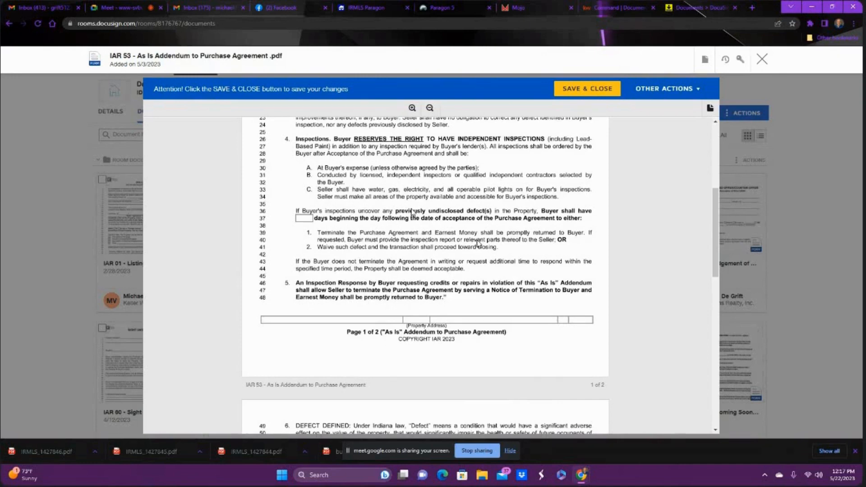
mouse_move(414, 231)
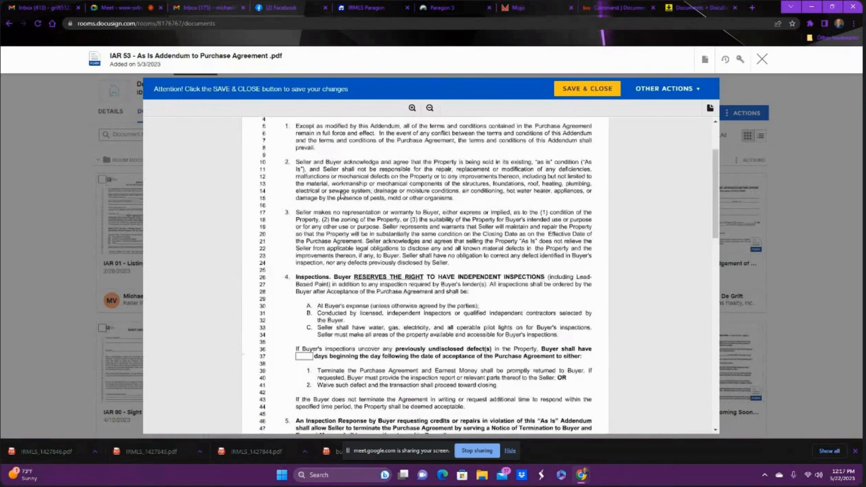
scroll("down", 3)
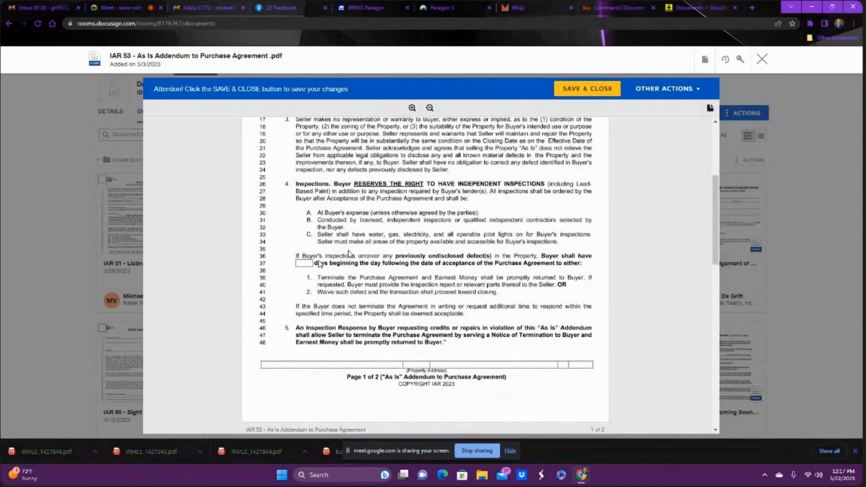
scroll("down", 3)
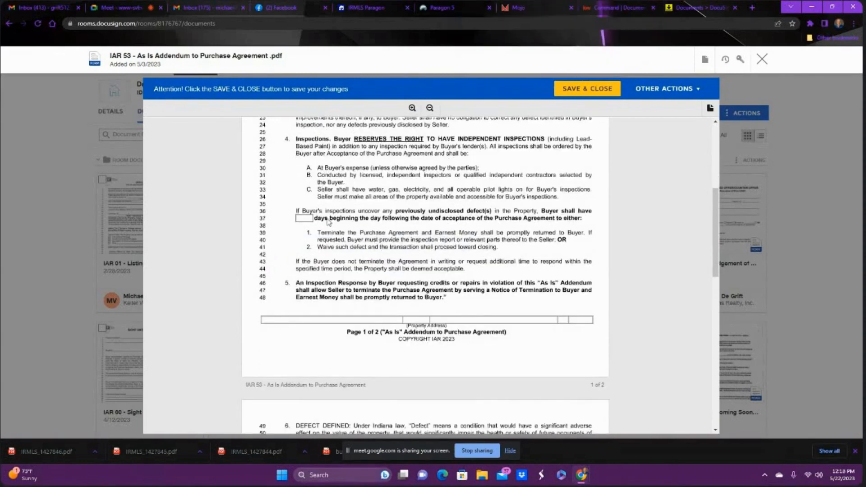
mouse_move(336, 225)
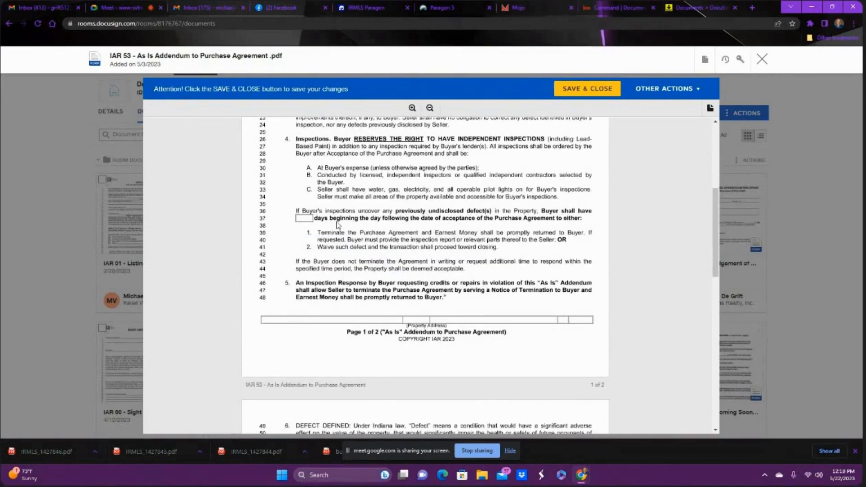
mouse_move(373, 247)
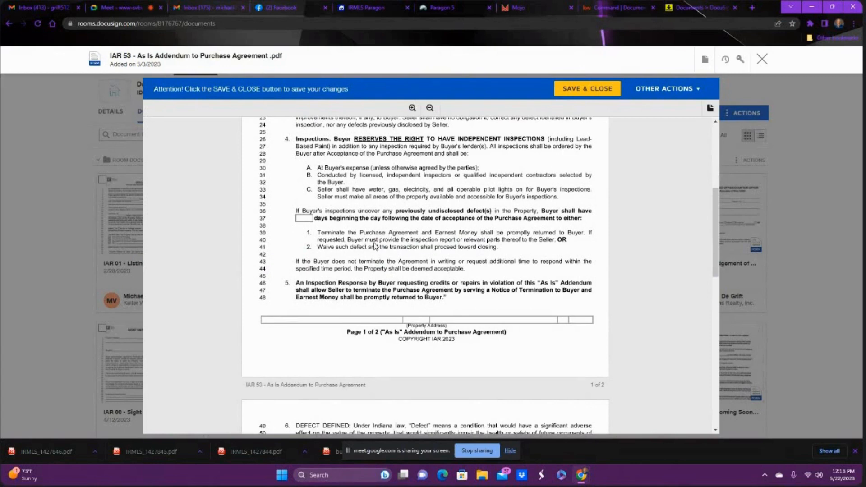
mouse_move(375, 247)
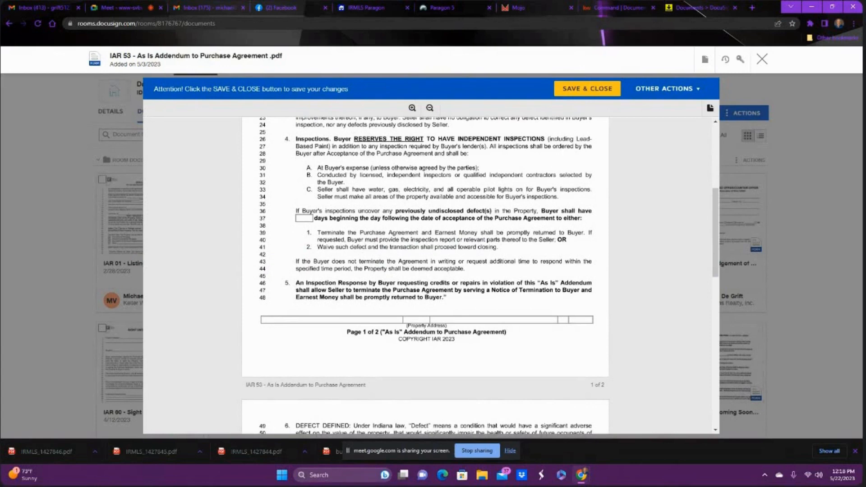
mouse_move(380, 246)
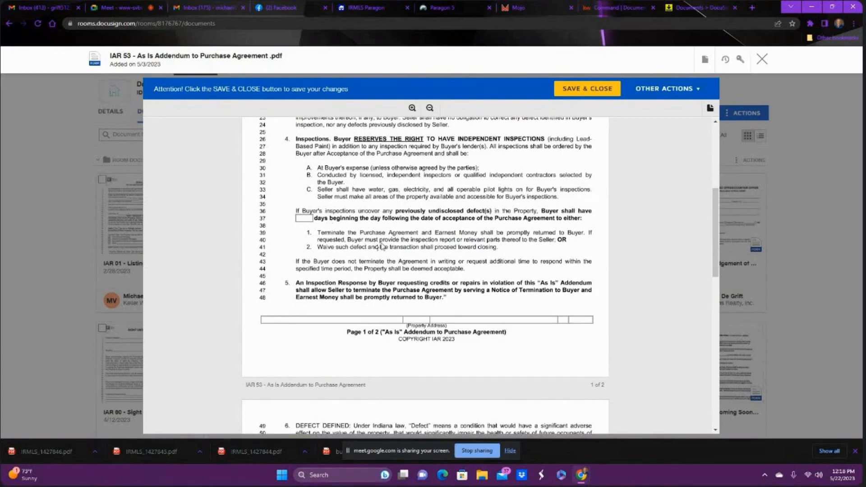
mouse_move(384, 261)
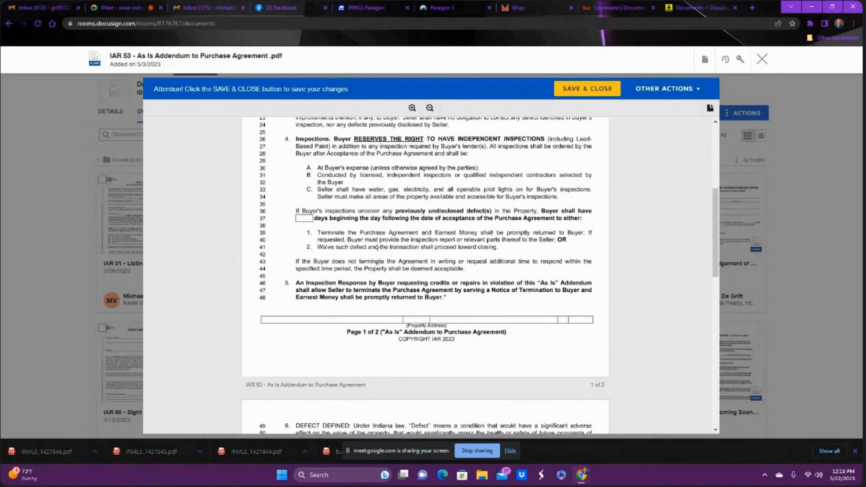
mouse_move(377, 236)
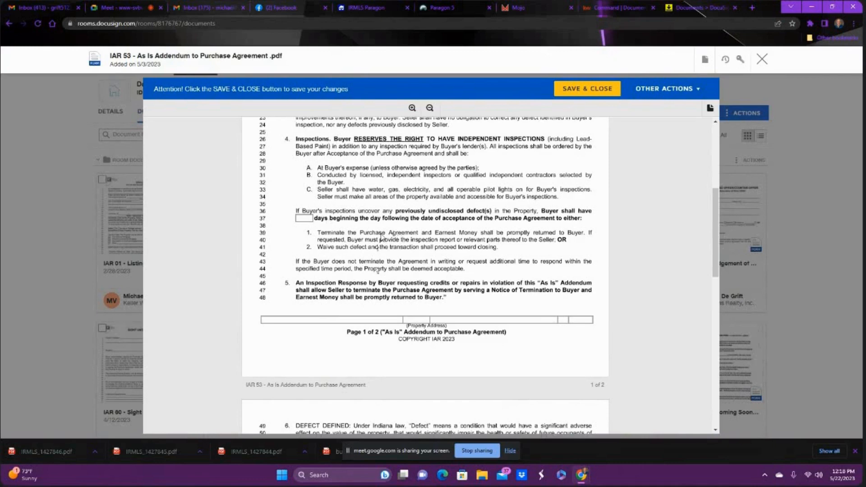
scroll("down", 3)
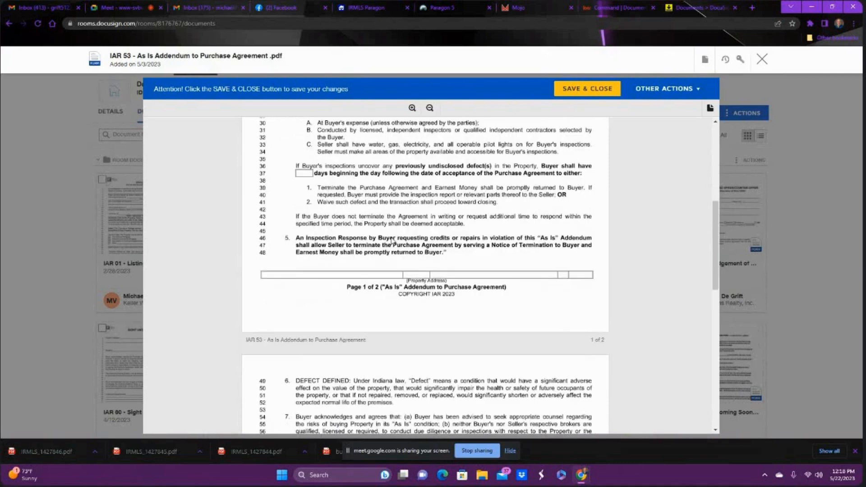
mouse_move(399, 253)
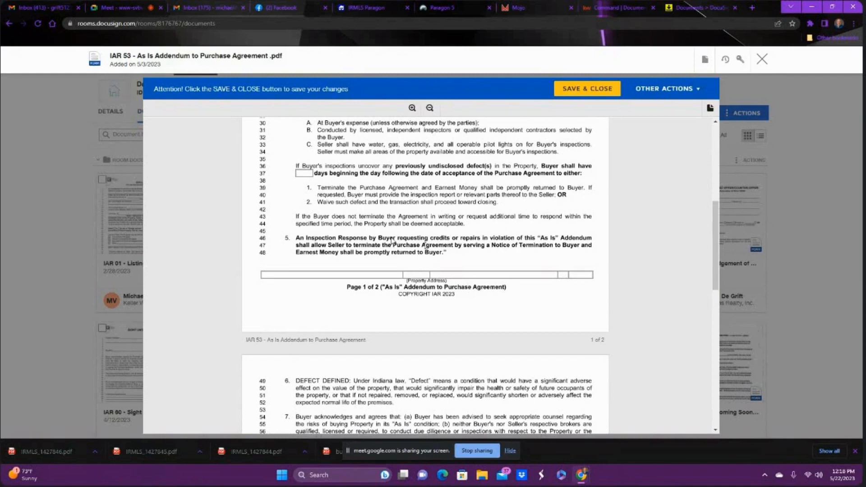
mouse_move(428, 247)
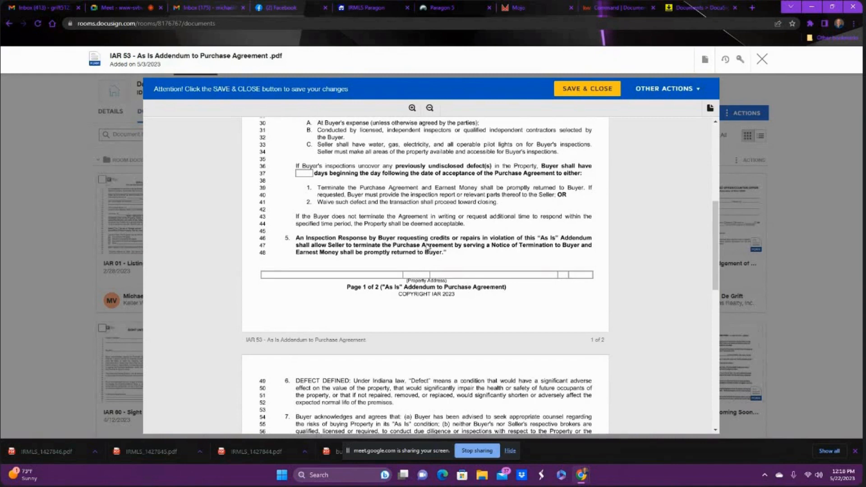
mouse_move(505, 245)
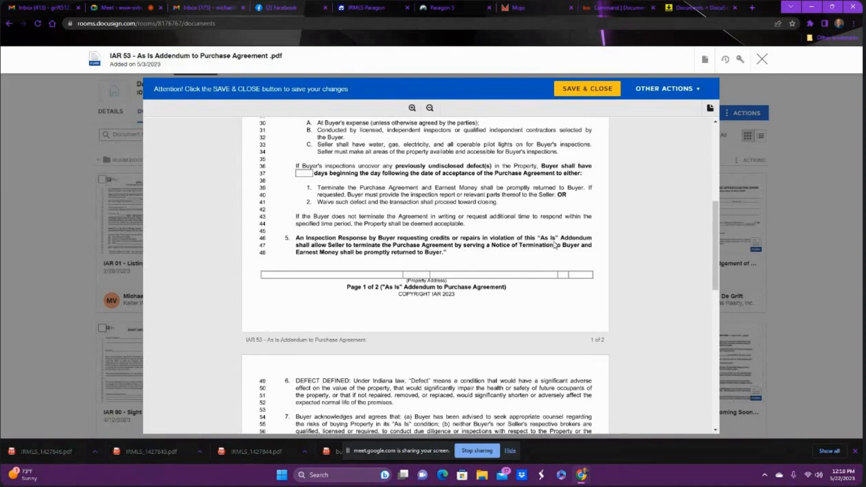
mouse_move(317, 252)
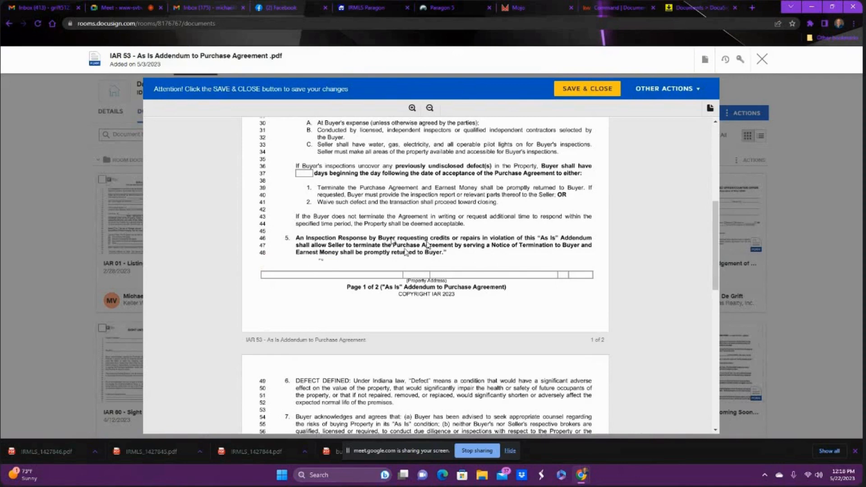
mouse_move(551, 251)
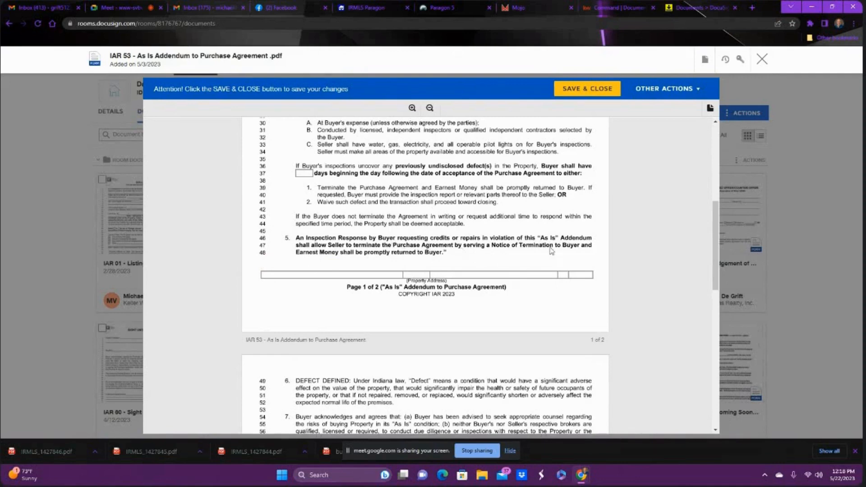
mouse_move(340, 260)
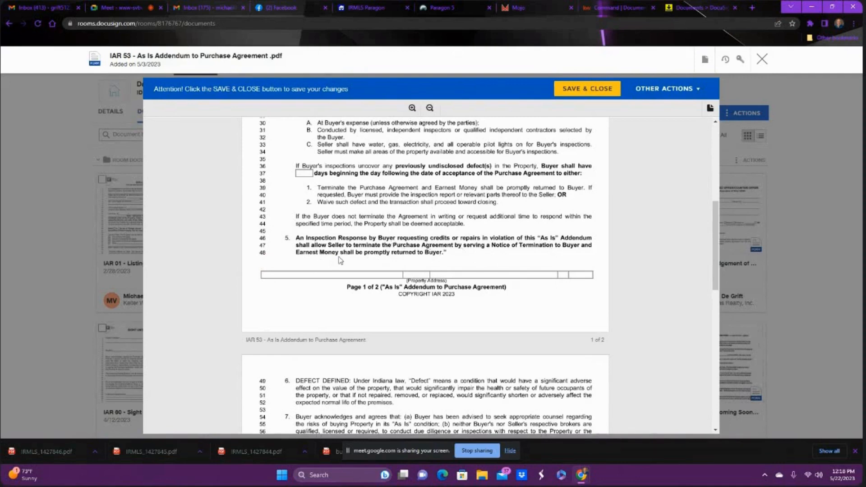
mouse_move(424, 261)
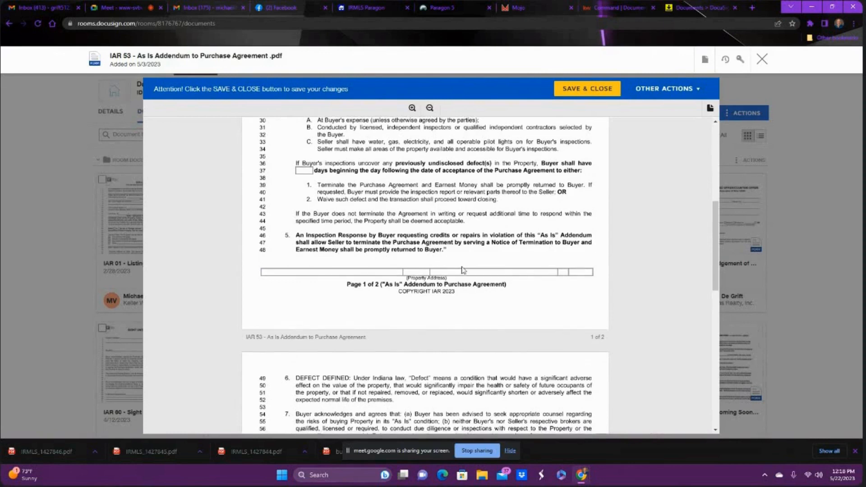
scroll("down", 3)
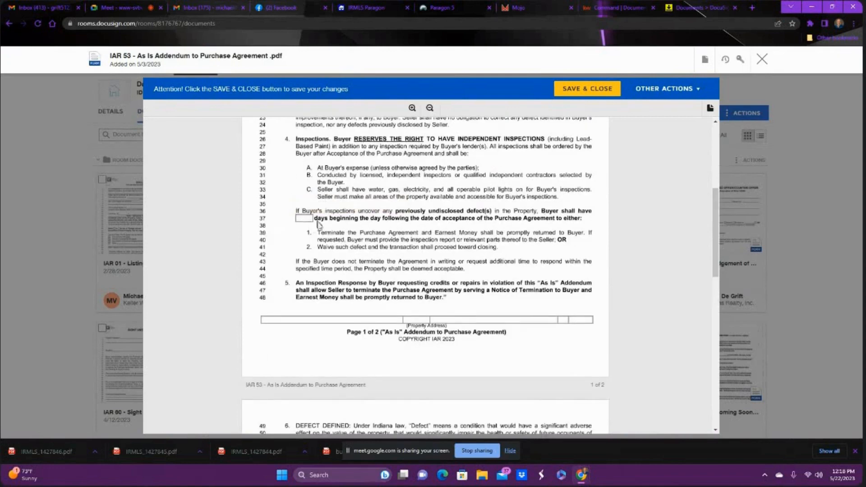
scroll("down", 3)
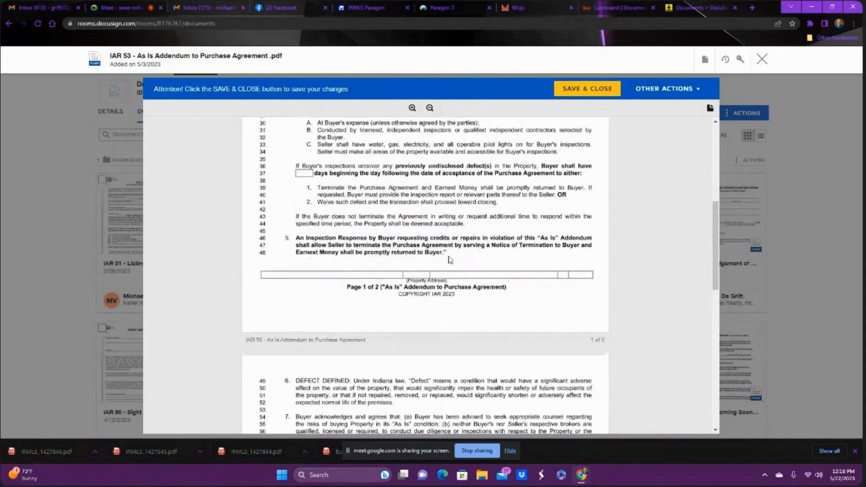
scroll("down", 3)
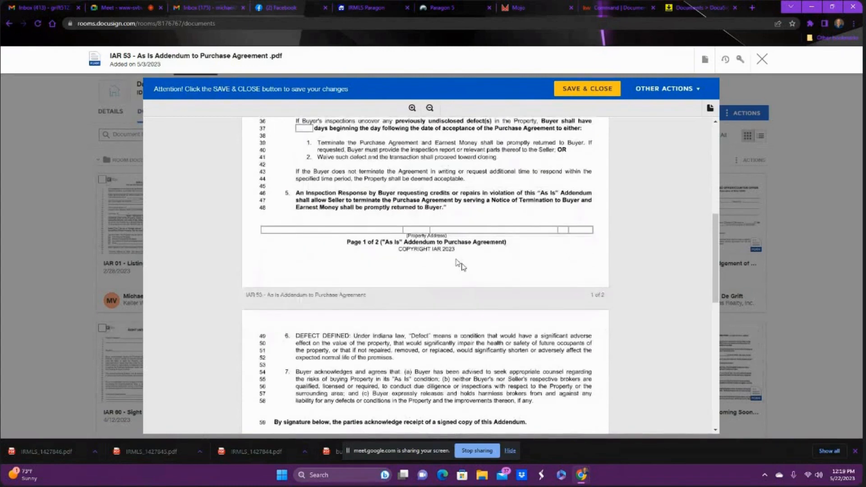
mouse_move(487, 206)
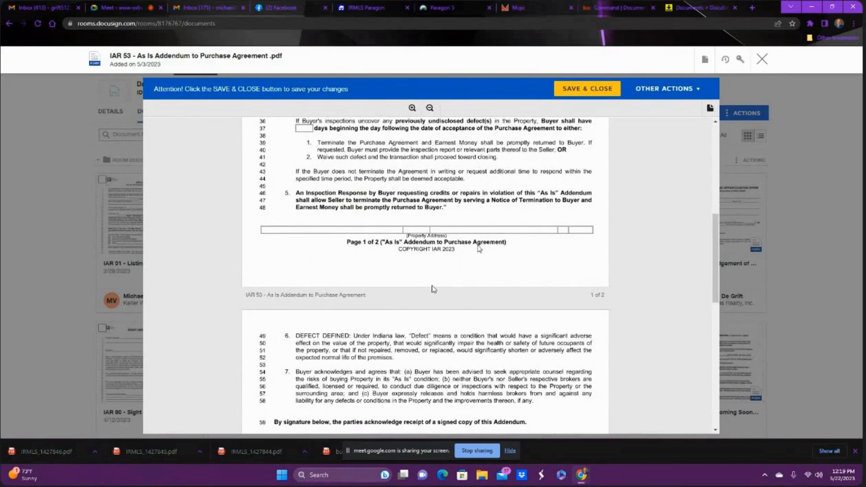
scroll("down", 3)
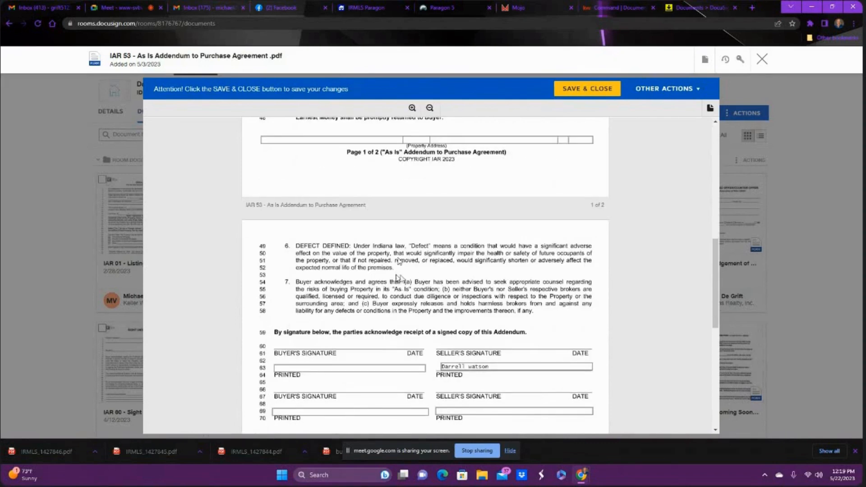
mouse_move(424, 252)
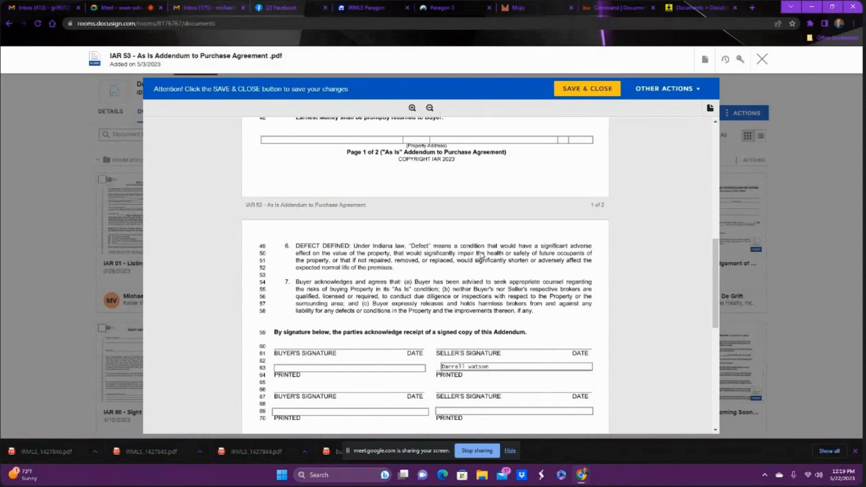
mouse_move(400, 279)
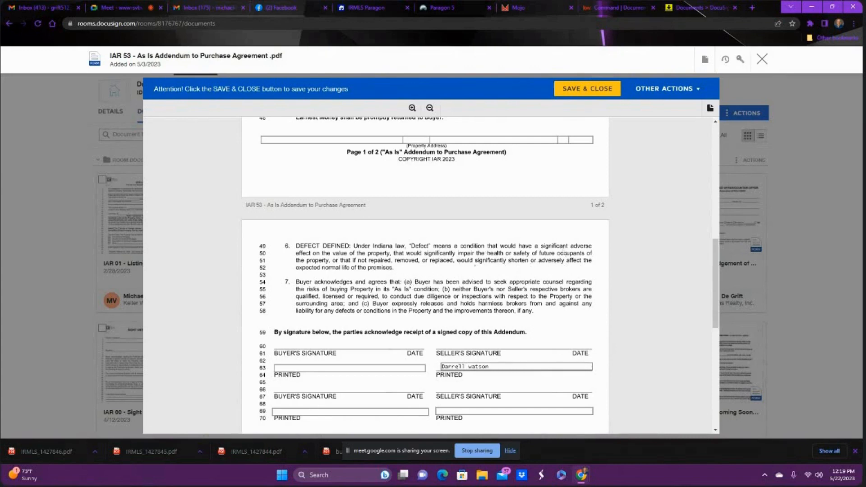
scroll("down", 3)
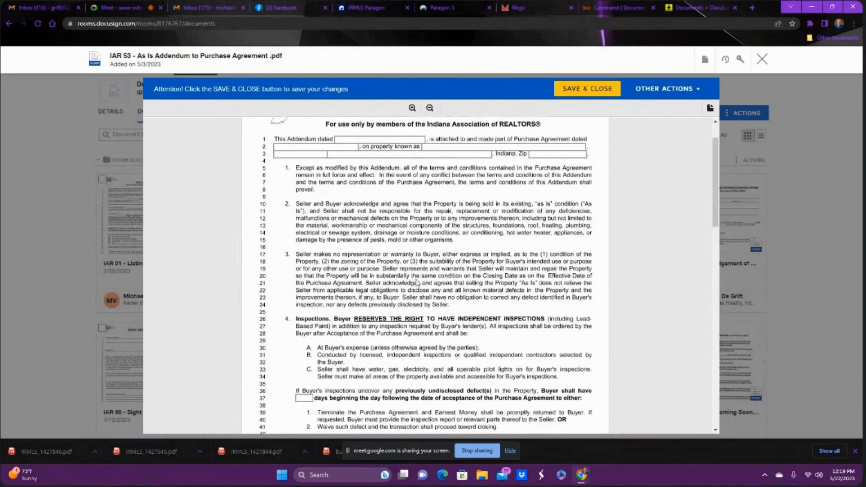
scroll("down", 3)
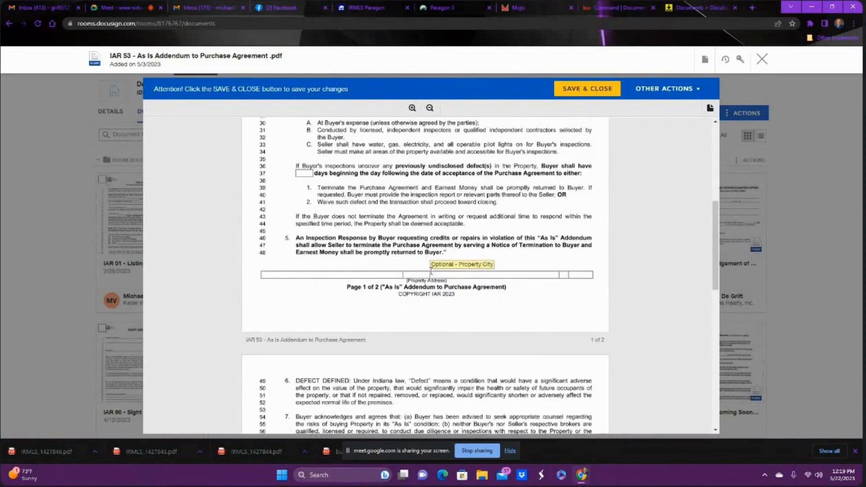
scroll("down", 3)
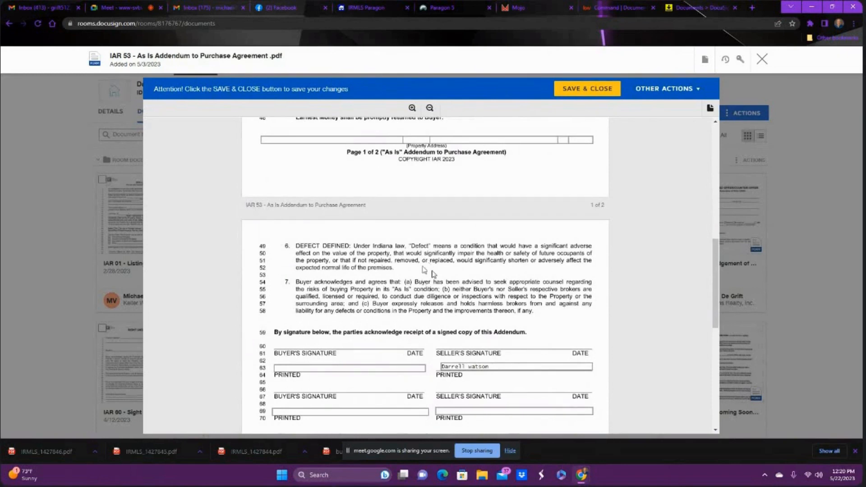
scroll("down", 3)
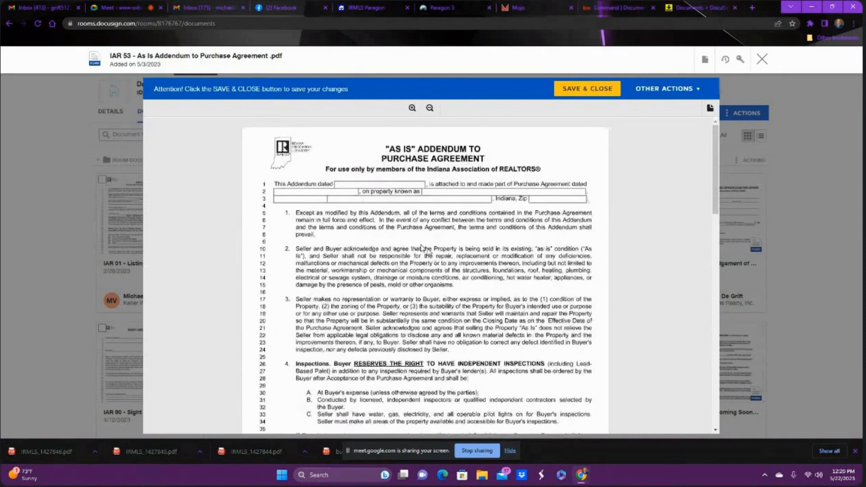
mouse_move(390, 154)
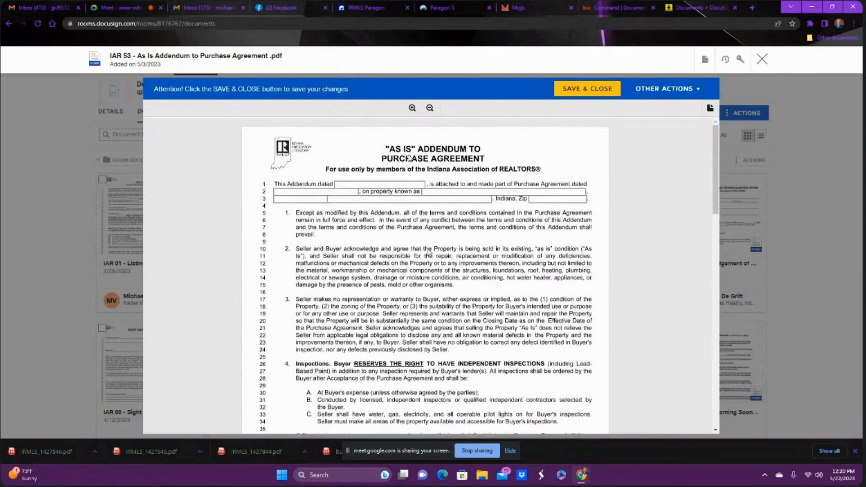
scroll("down", 3)
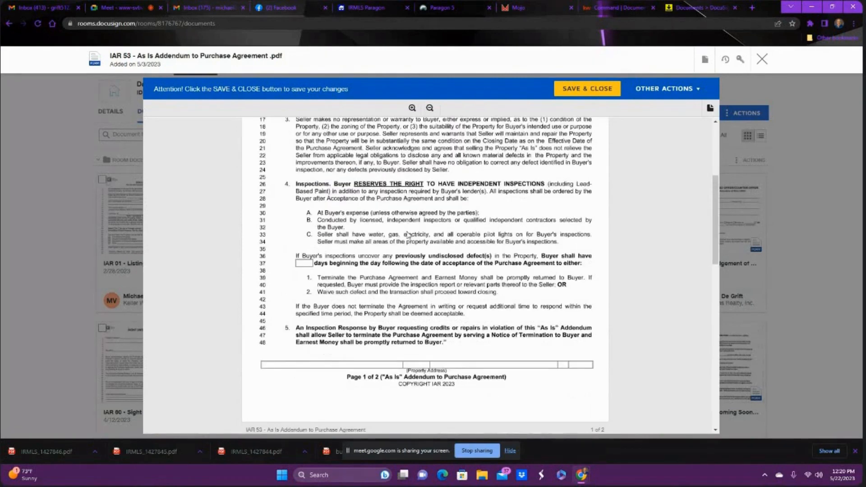
scroll("down", 3)
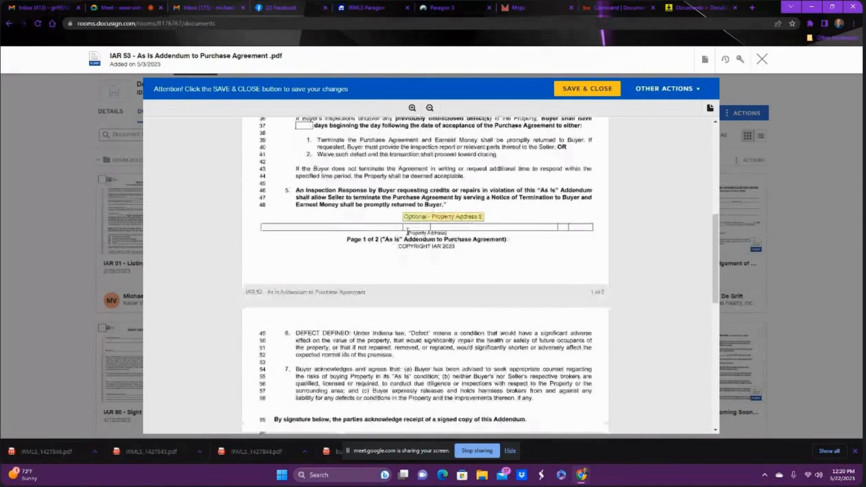
scroll("down", 3)
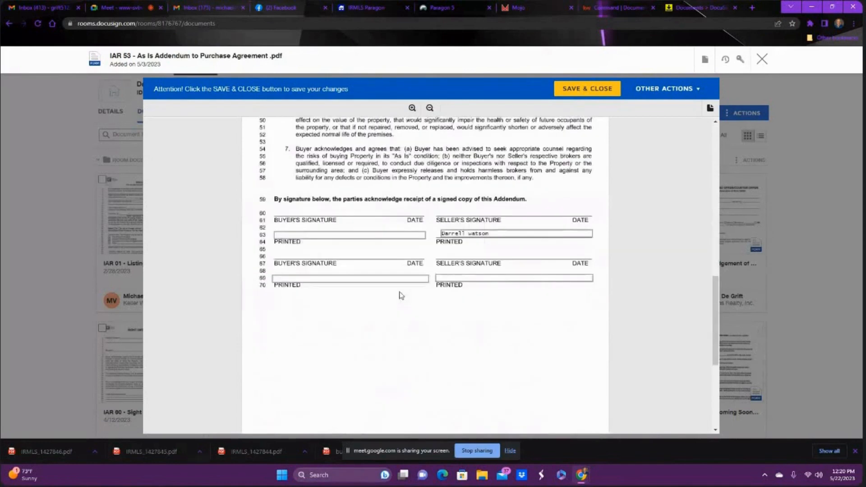
scroll("down", 3)
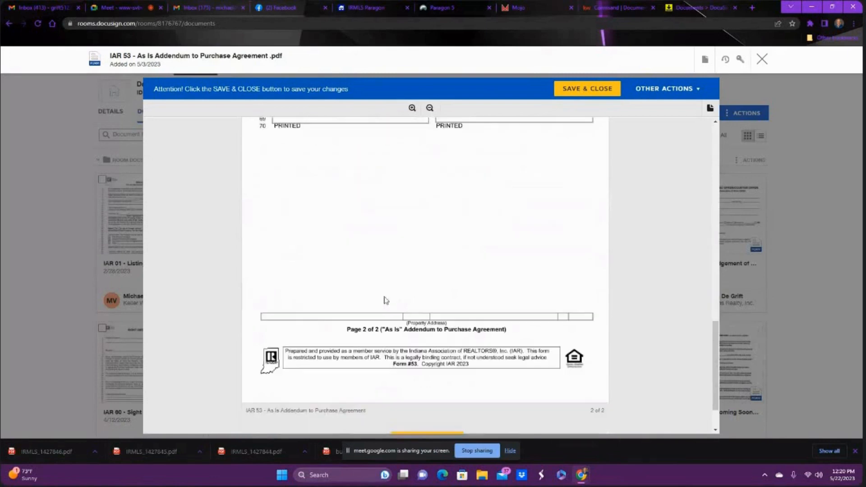